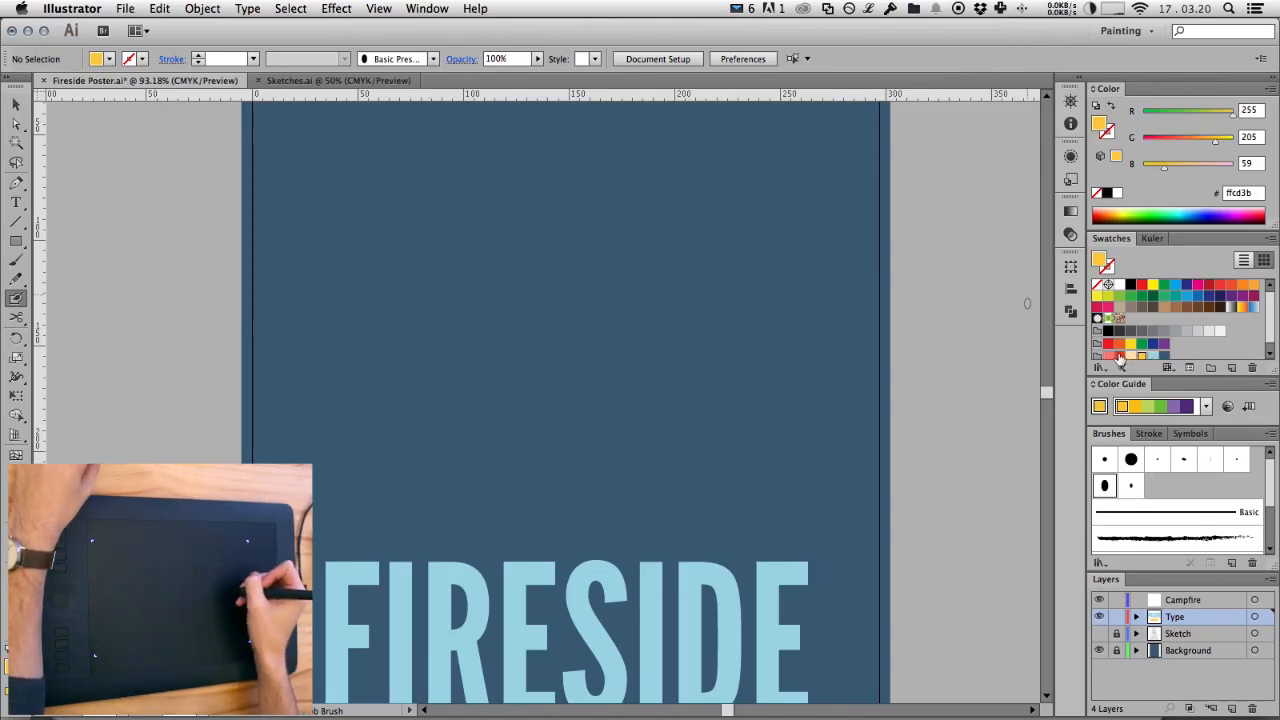
# - Draw a closed jagged red flame outline with curved edges, pointed tip and bottom, then begin filling it
pyautogui.moveTo(436, 304); pyautogui.dragTo(504, 444)
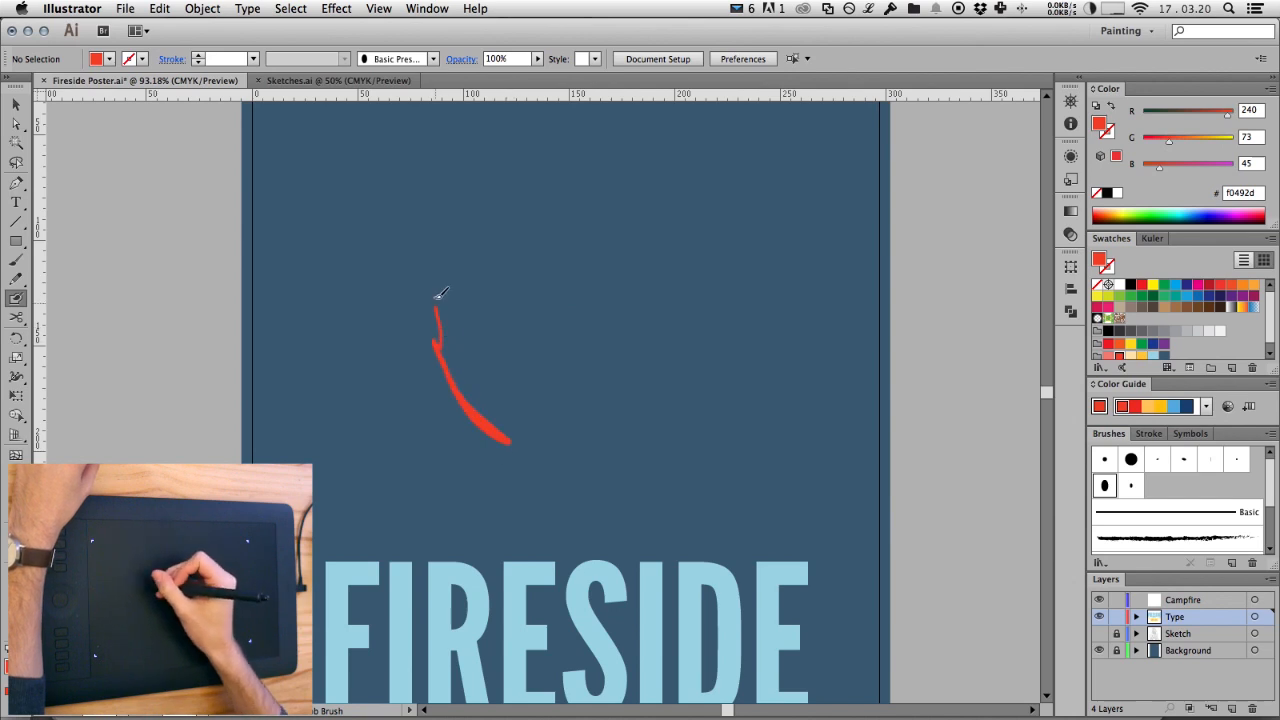
pyautogui.moveTo(436, 310); pyautogui.dragTo(596, 184)
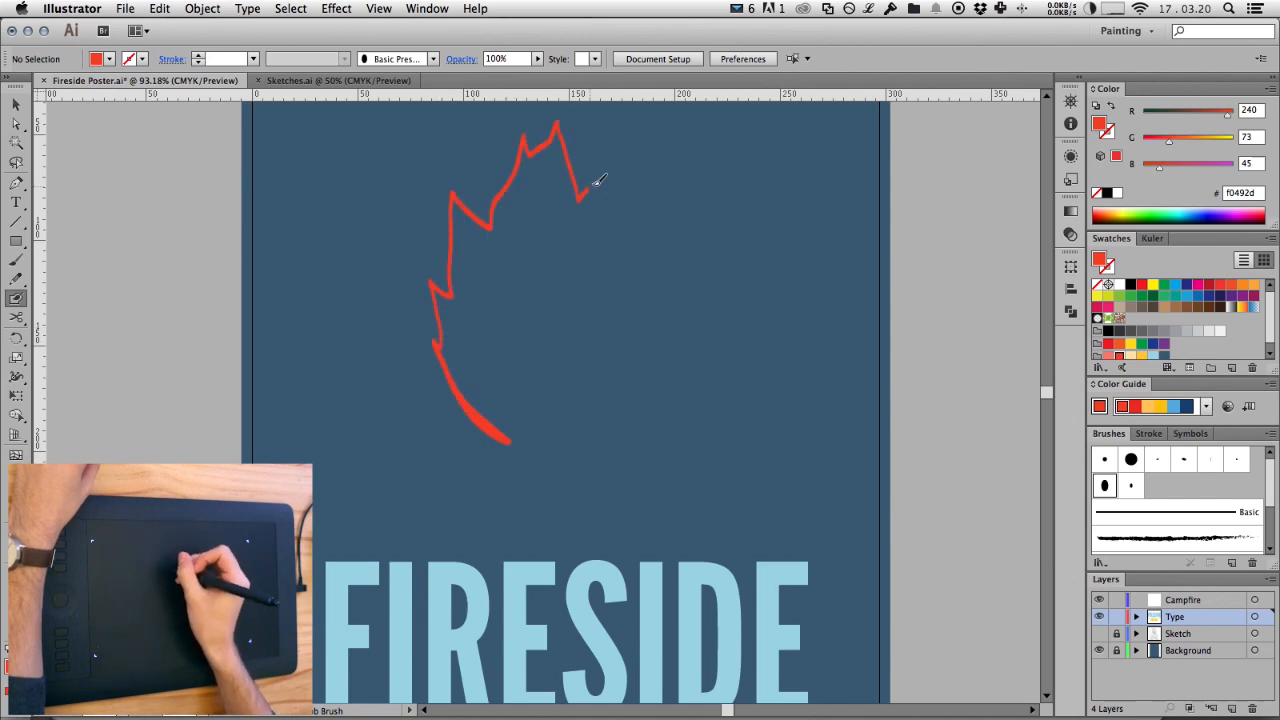
pyautogui.moveTo(590, 200); pyautogui.dragTo(640, 396)
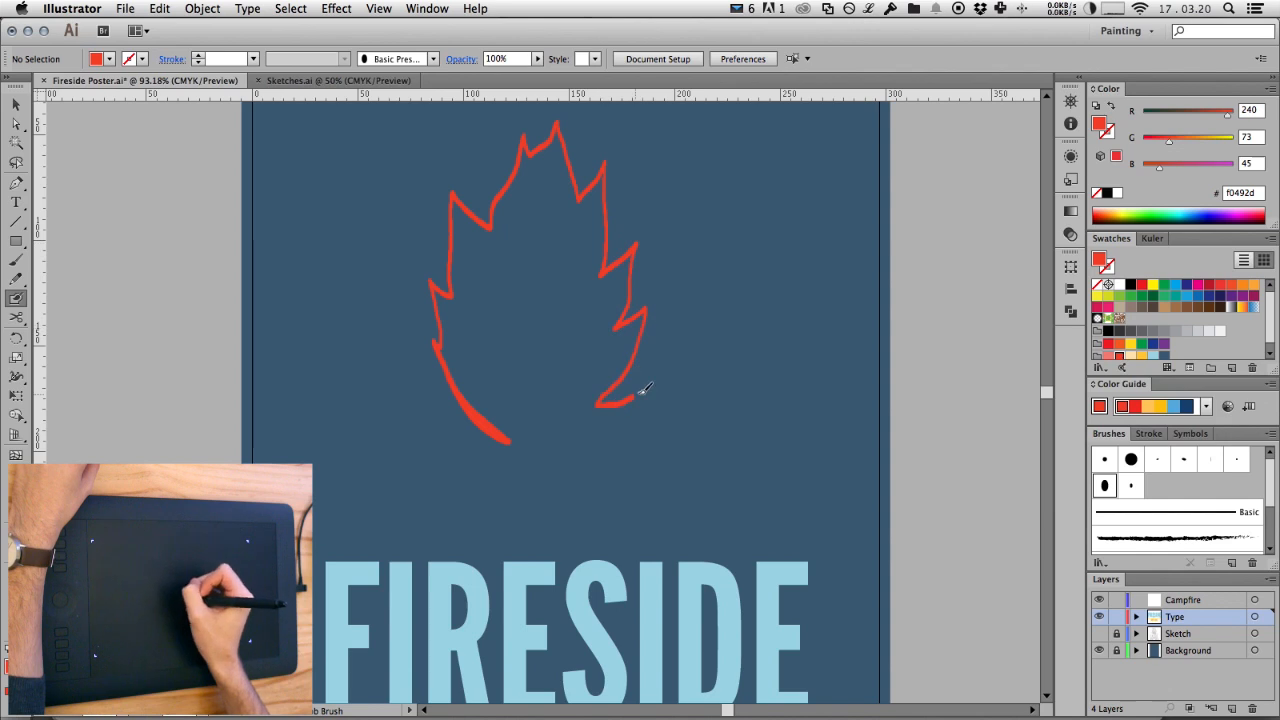
pyautogui.moveTo(596, 408); pyautogui.dragTo(480, 440)
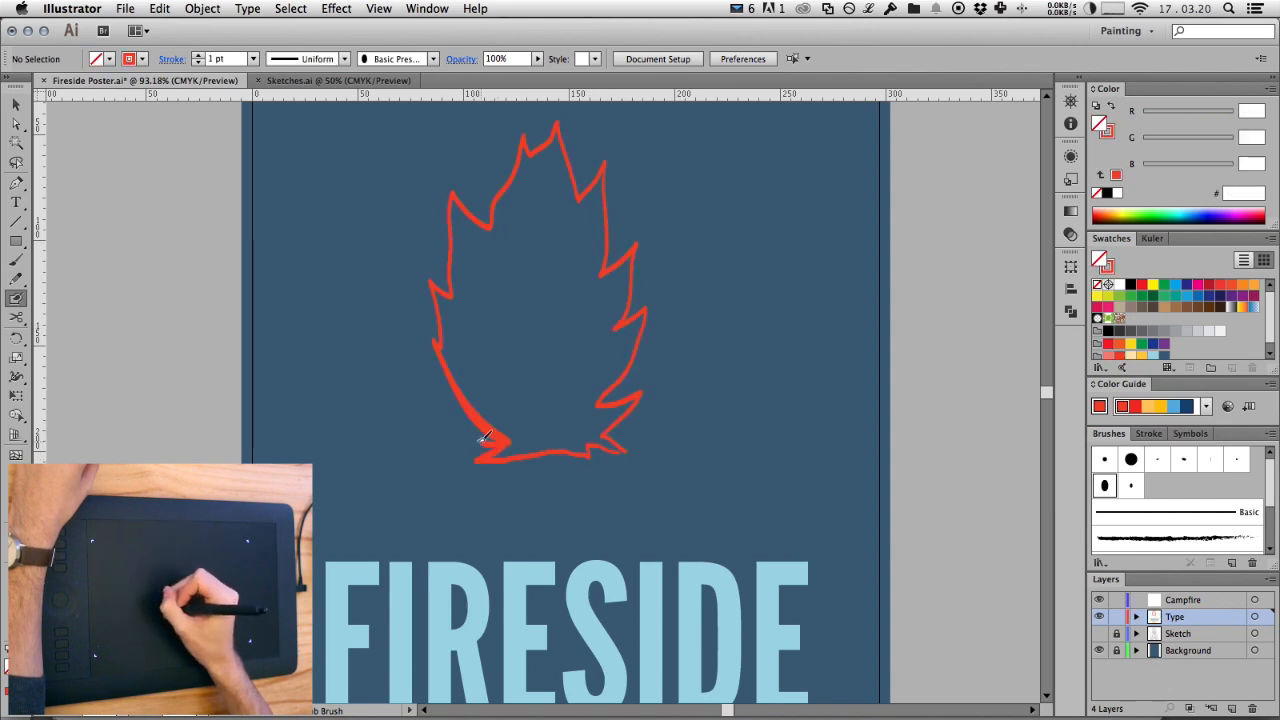
pyautogui.moveTo(484, 440); pyautogui.dragTo(556, 448)
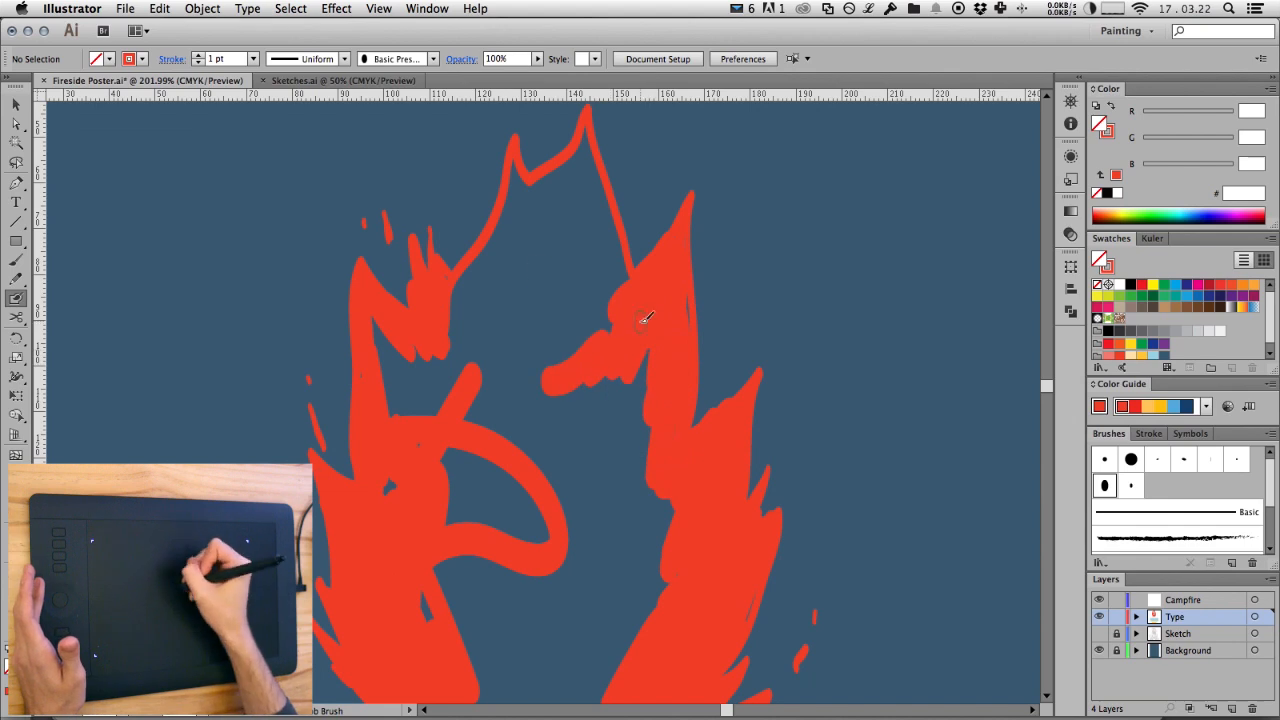
# - Fill the upper flame tongues and inner gaps with red to make a solid silhouette
pyautogui.moveTo(644, 320); pyautogui.dragTo(520, 150)
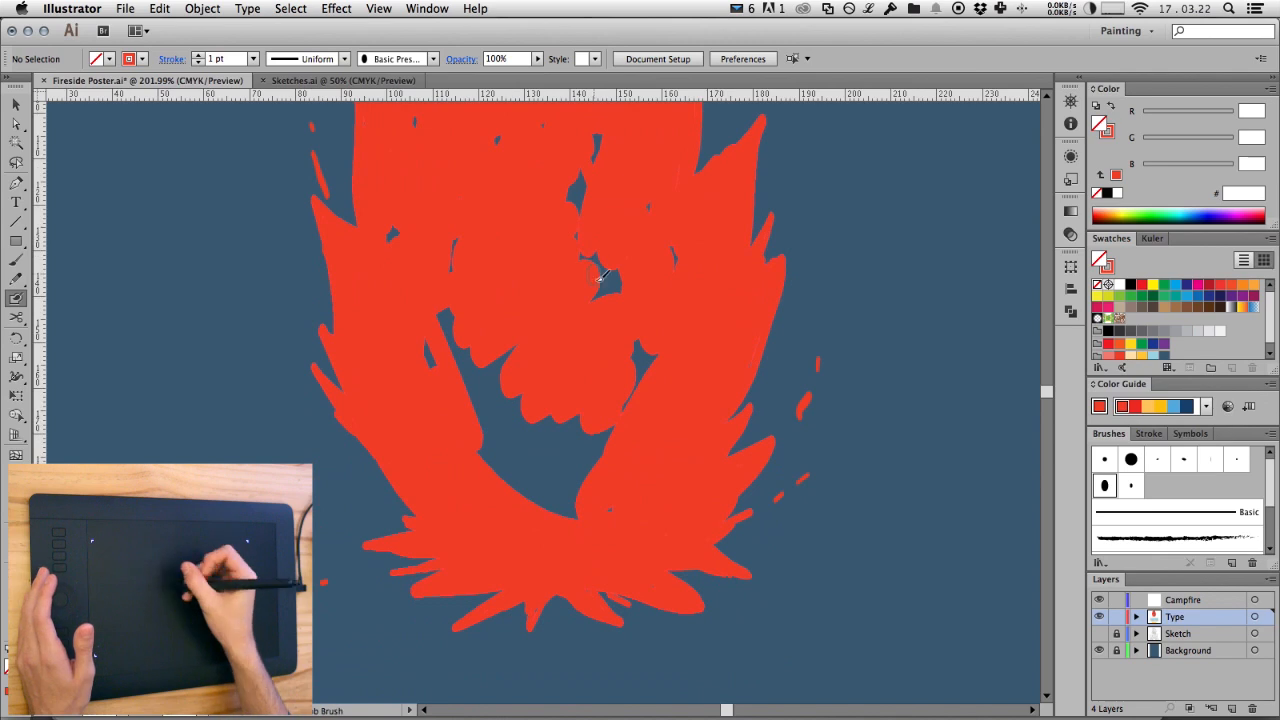
pyautogui.moveTo(600, 280); pyautogui.dragTo(650, 350)
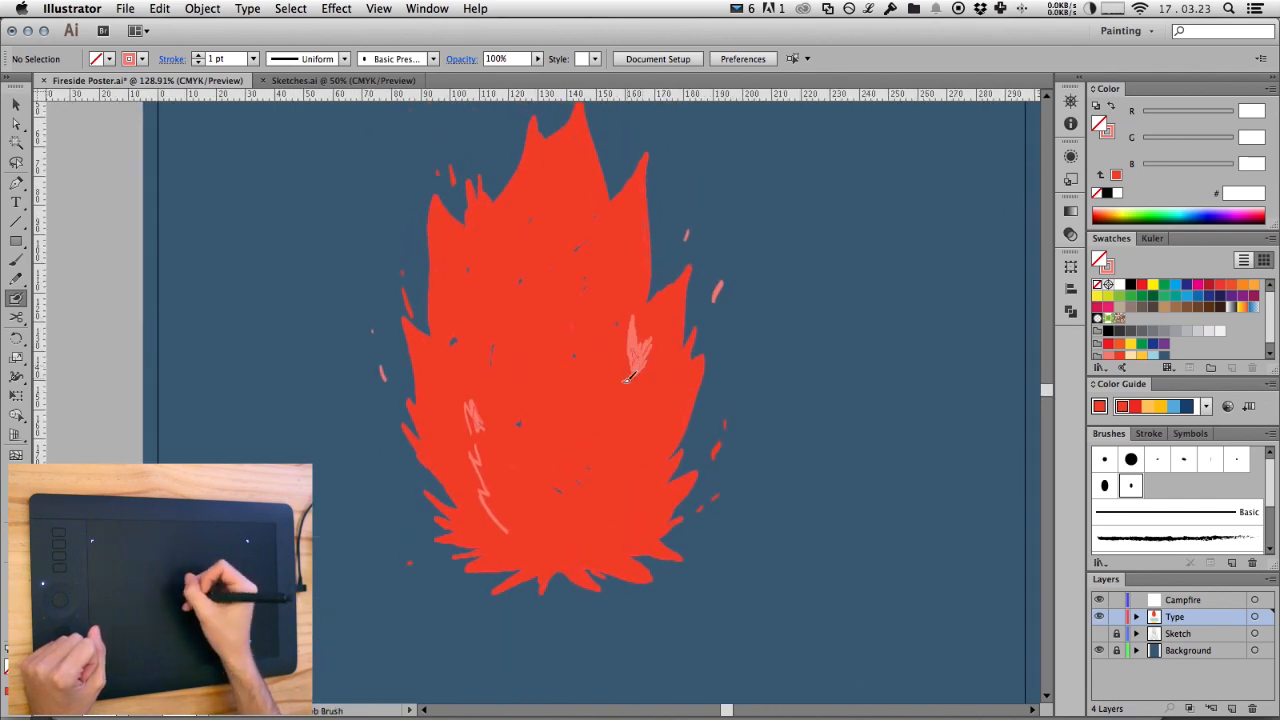
# - Paint pink zigzag streaks along the right and left inside the red flame
pyautogui.moveTo(630, 340); pyautogui.dragTo(656, 430)
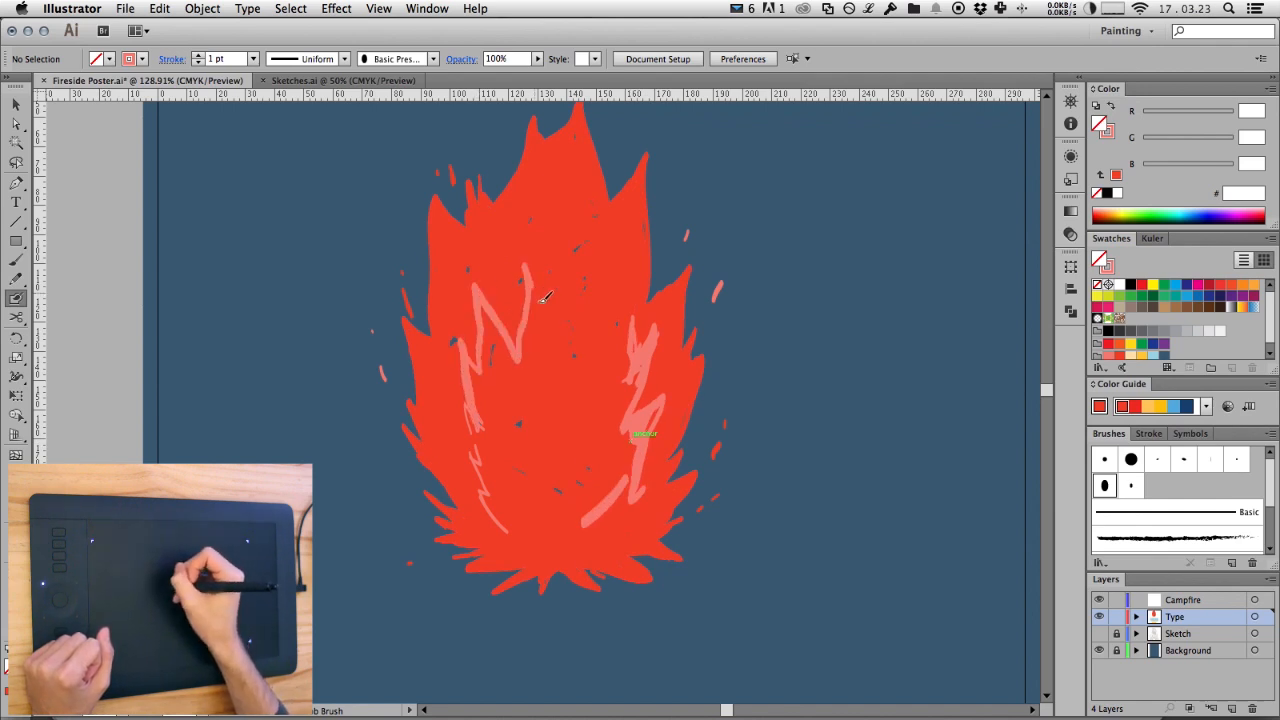
pyautogui.moveTo(544, 300); pyautogui.dragTo(500, 404)
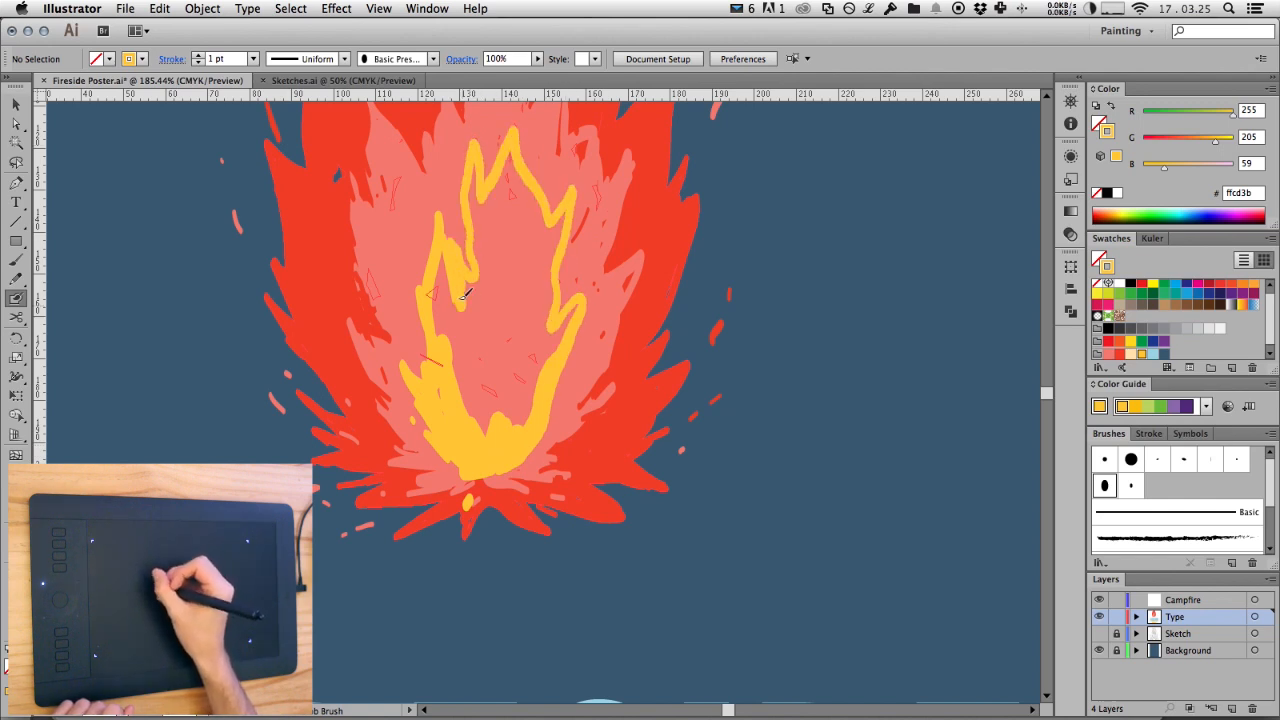
# - Draw the yellow inner flame outline inside the pink layer
pyautogui.moveTo(464, 296); pyautogui.dragTo(516, 480)
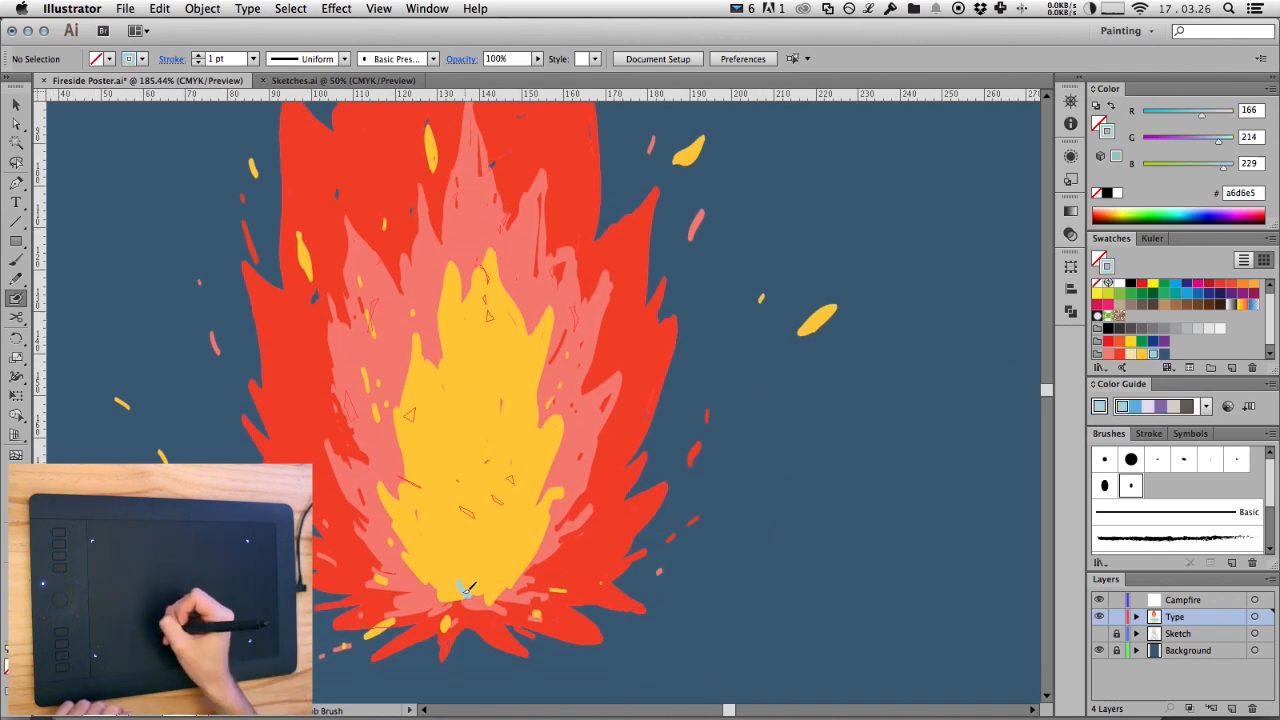
# - Paint a small light blue stroke at the base of the yellow flame core
pyautogui.moveTo(464, 590); pyautogui.dragTo(470, 544)
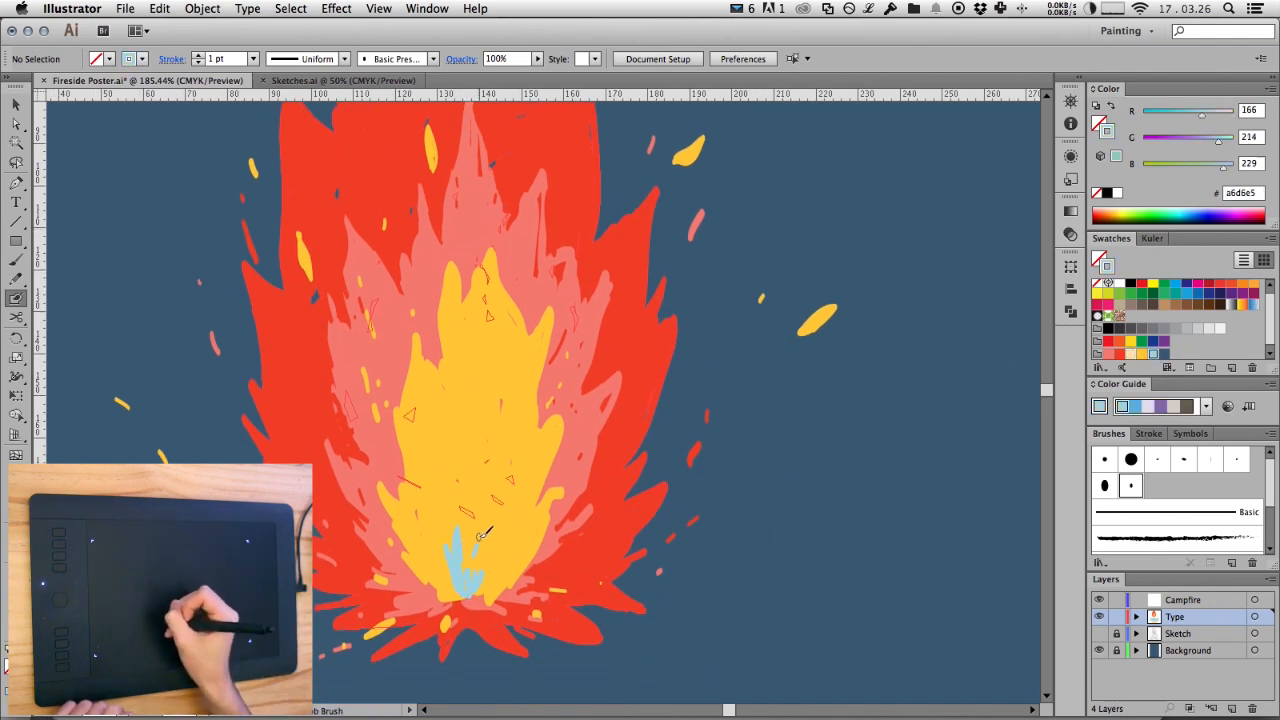